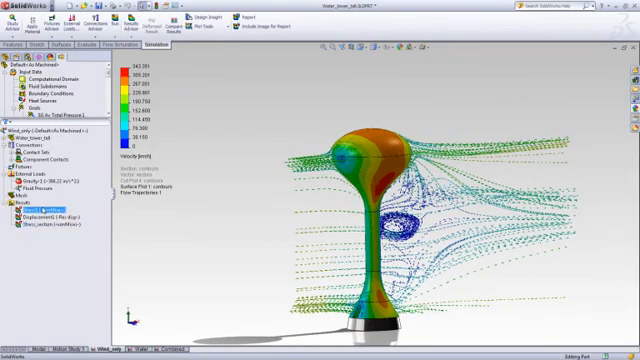
# Display the Stress1 von Mises plot from the Wind_only study results on the water tower
pyautogui.click(40, 212)
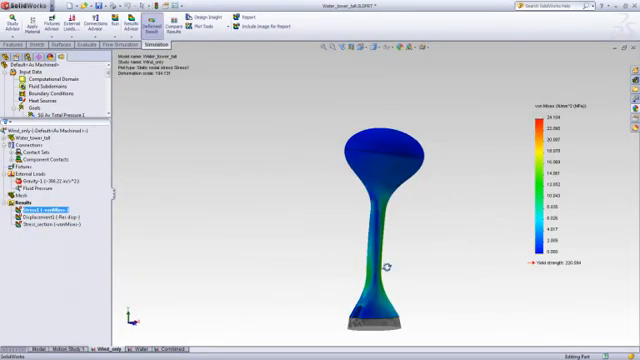